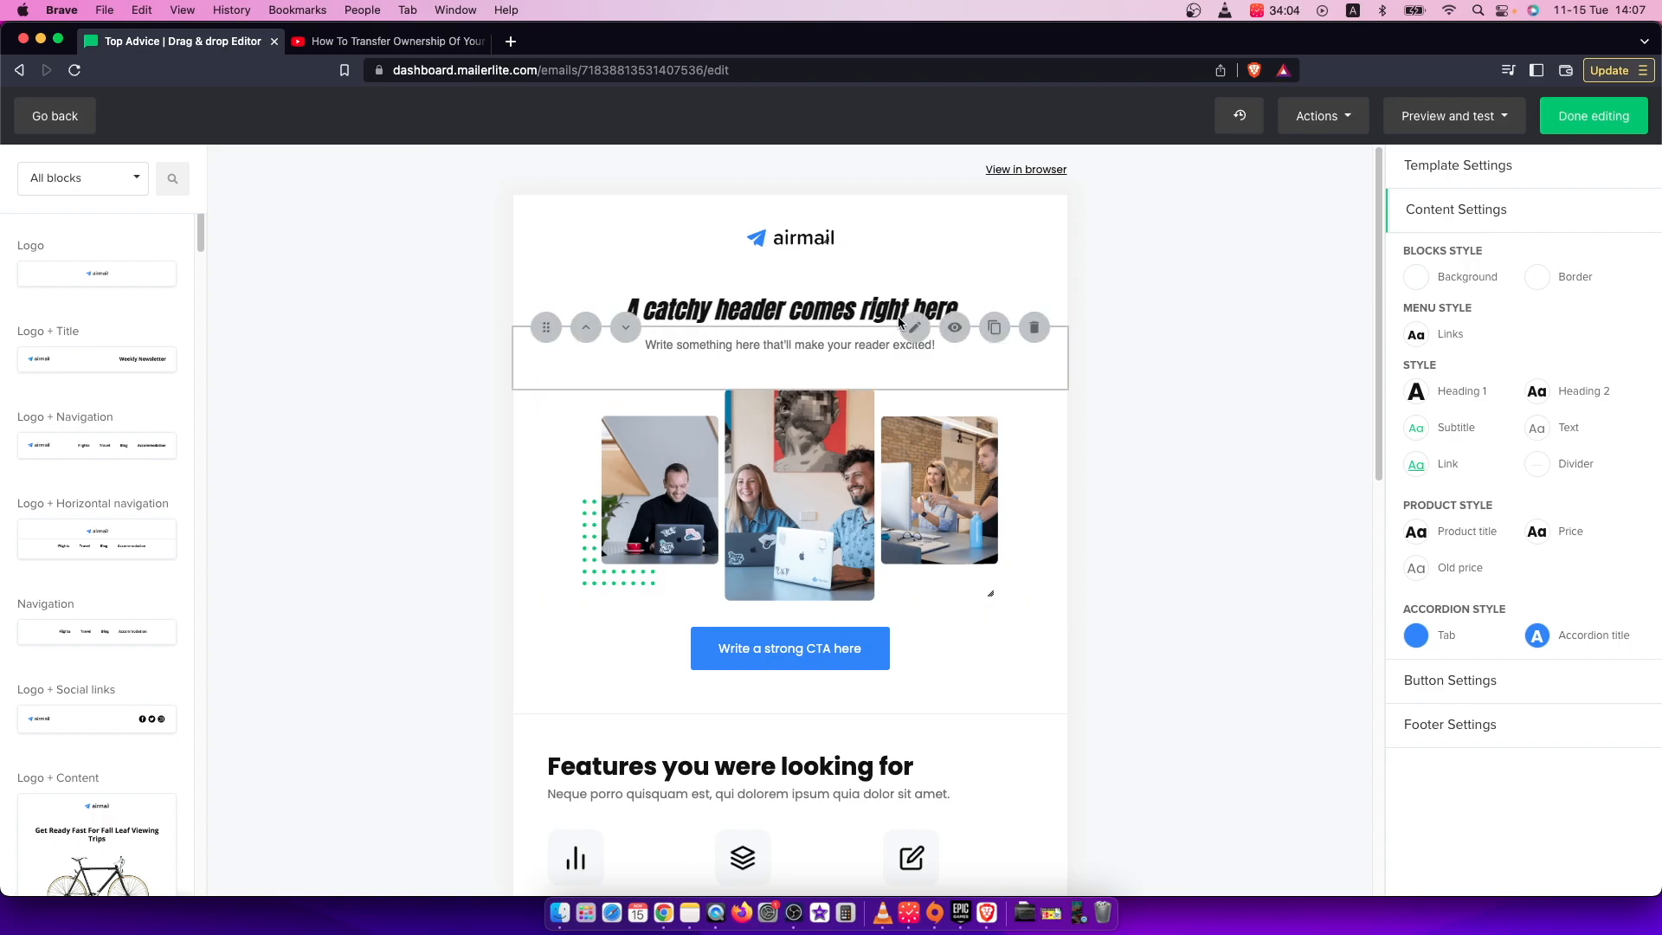
mouse_move(912, 327)
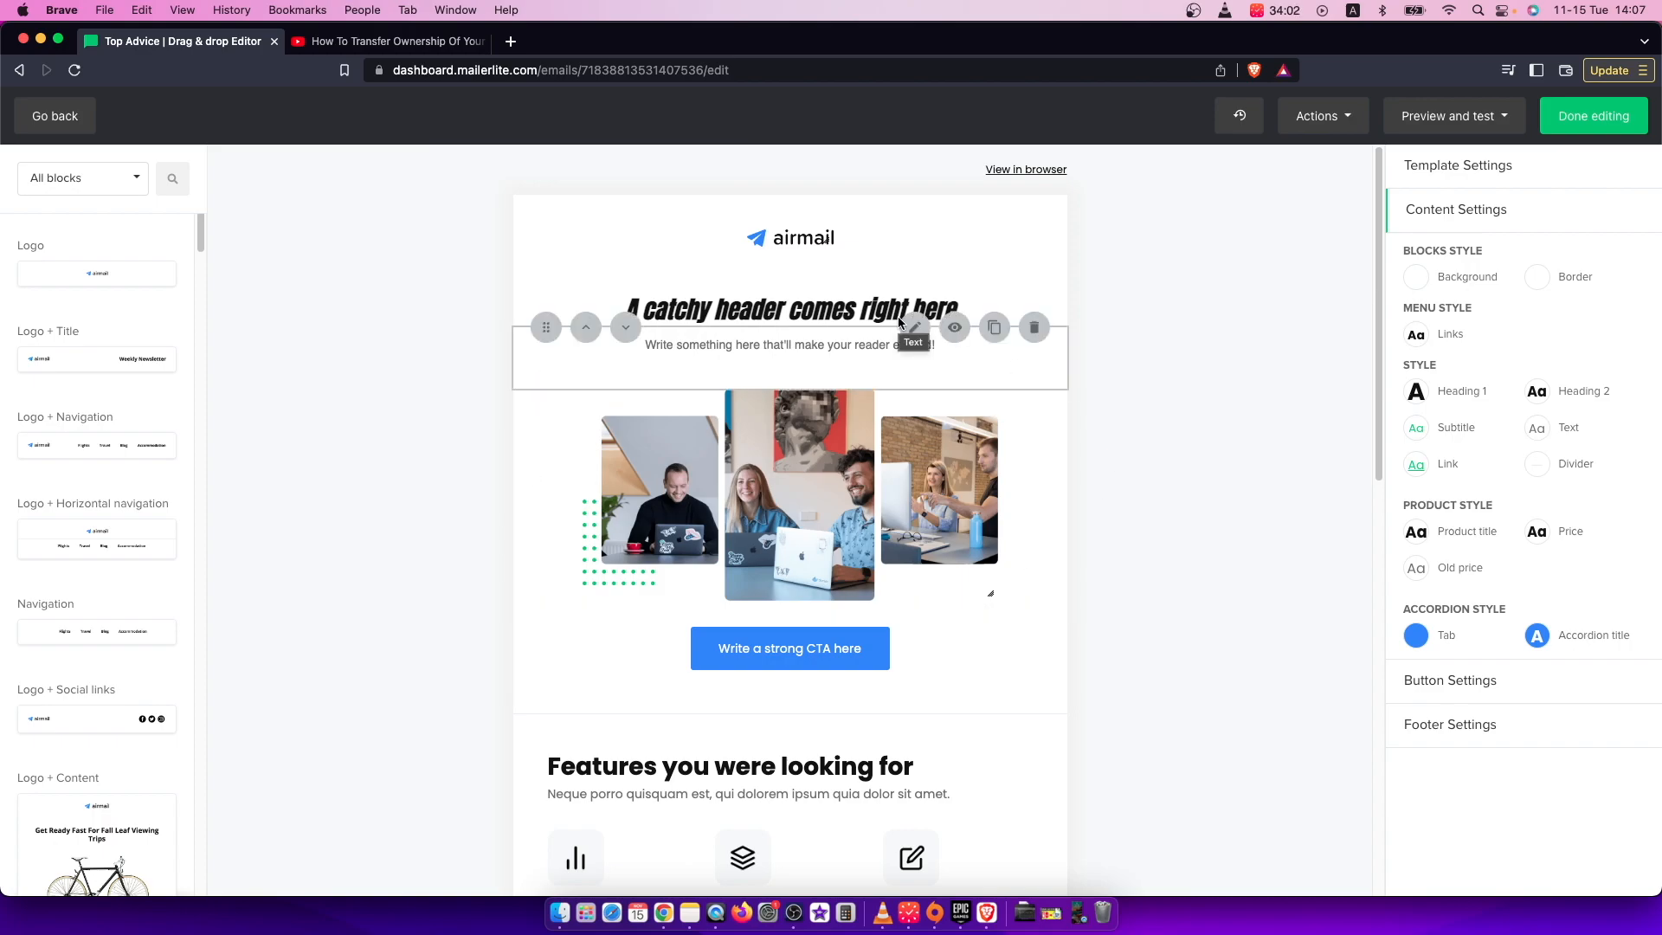
Step: Filter the block library to Content blocks and scroll down to the Video block
click(237, 308)
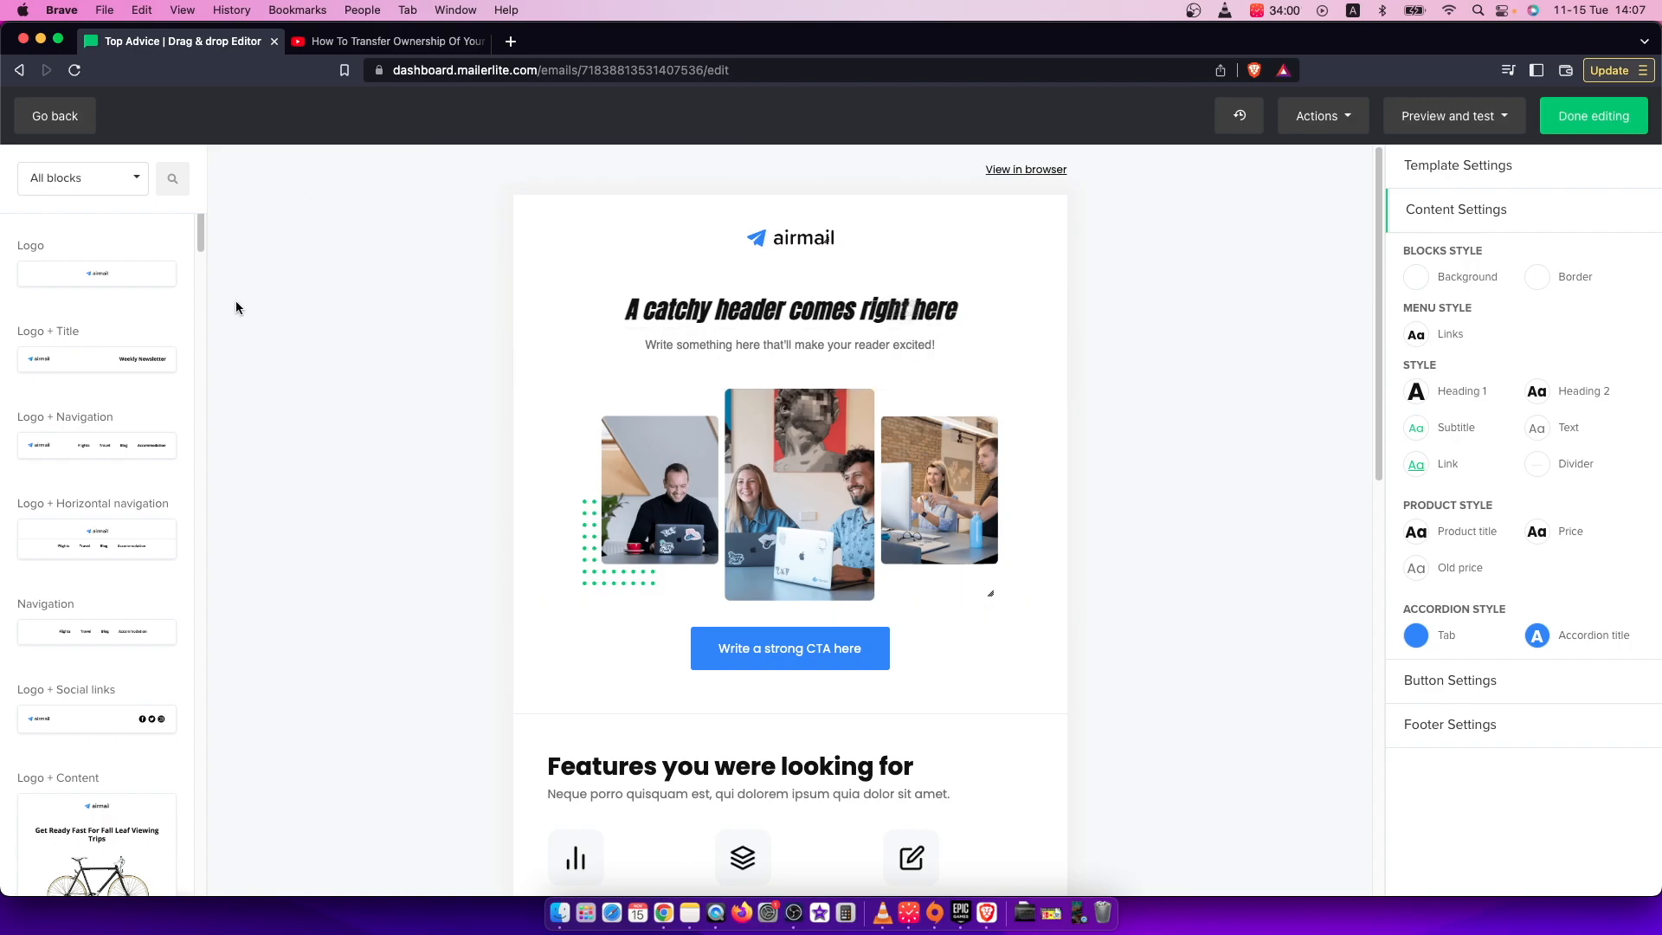
mouse_move(329, 384)
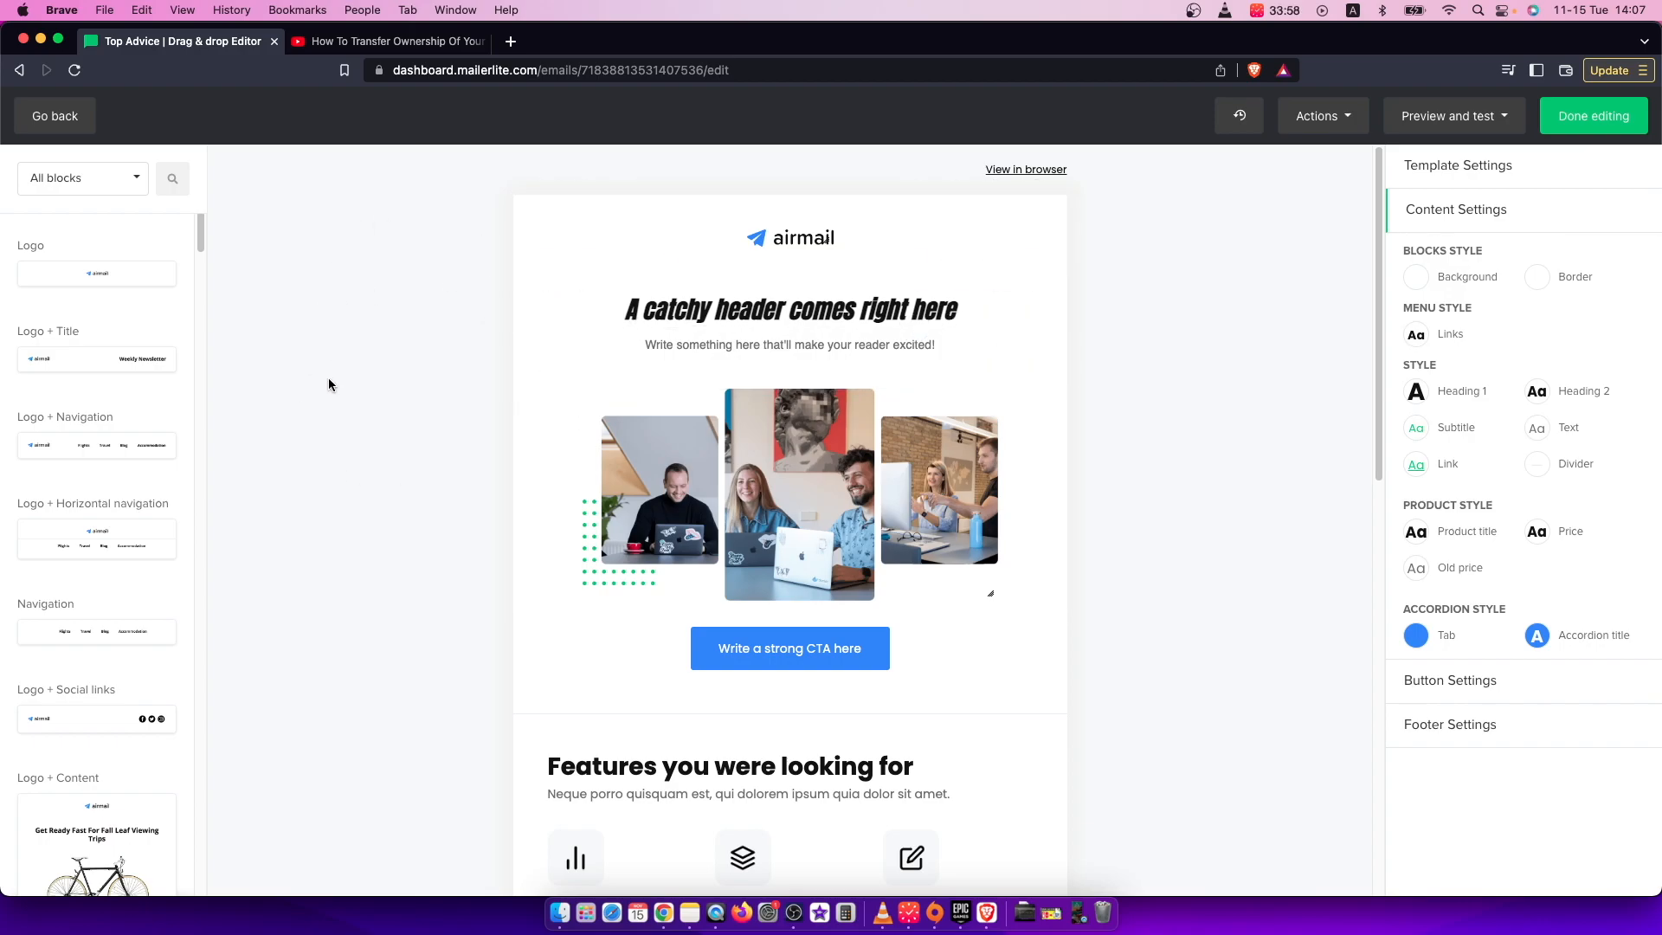
mouse_move(436, 367)
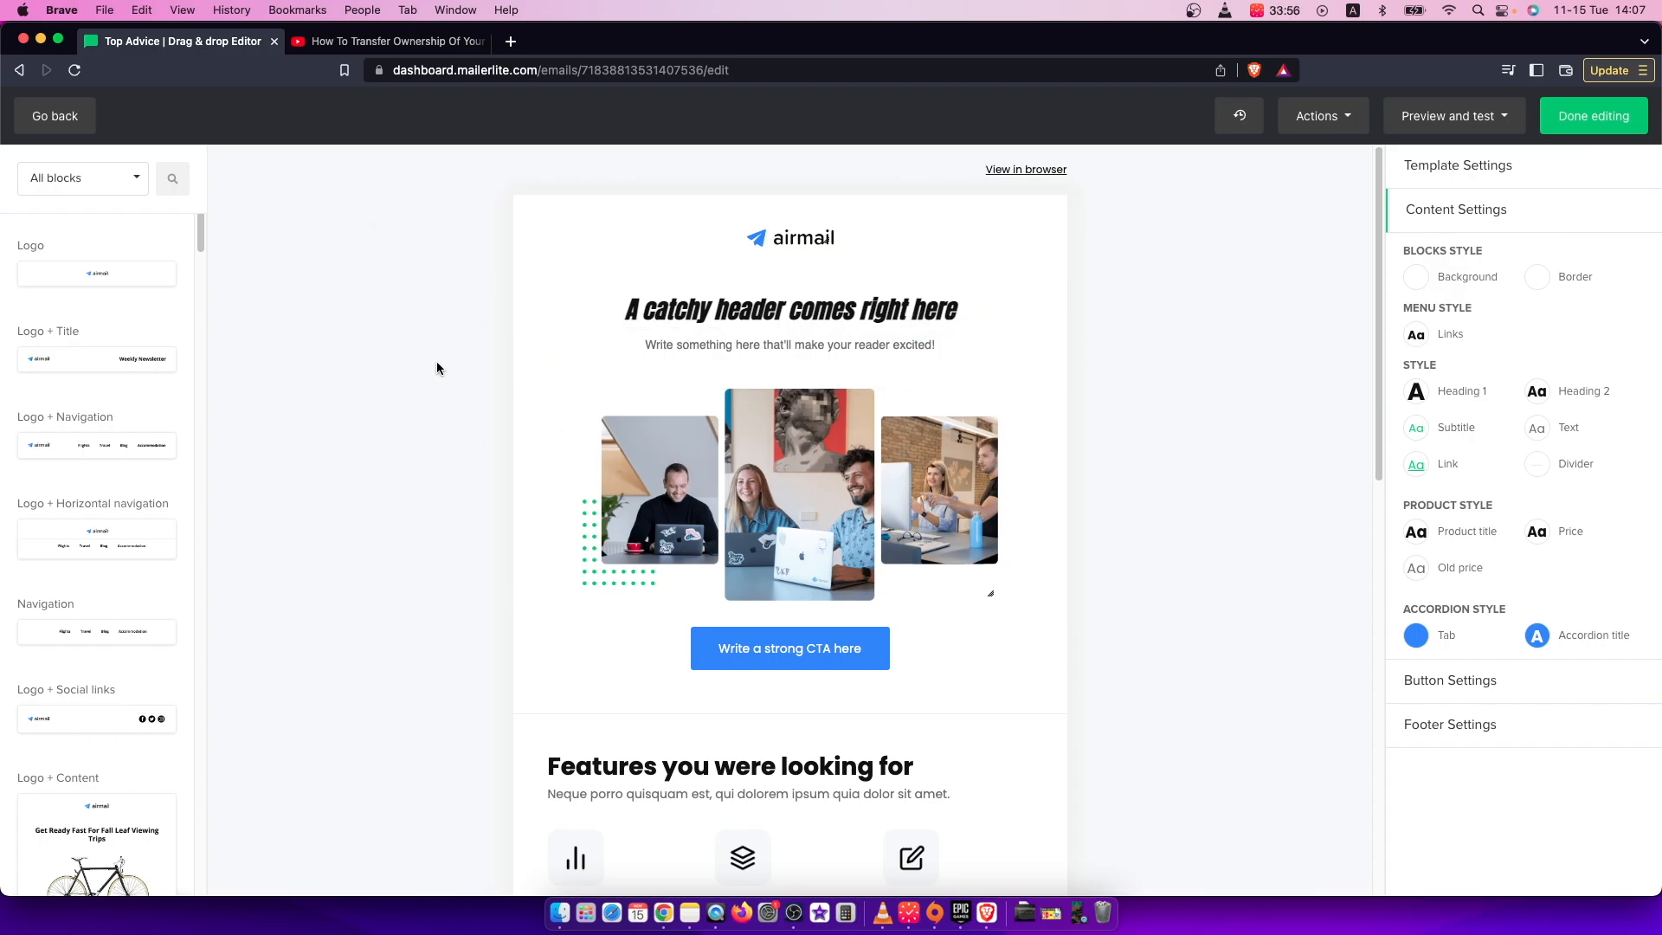
mouse_move(466, 370)
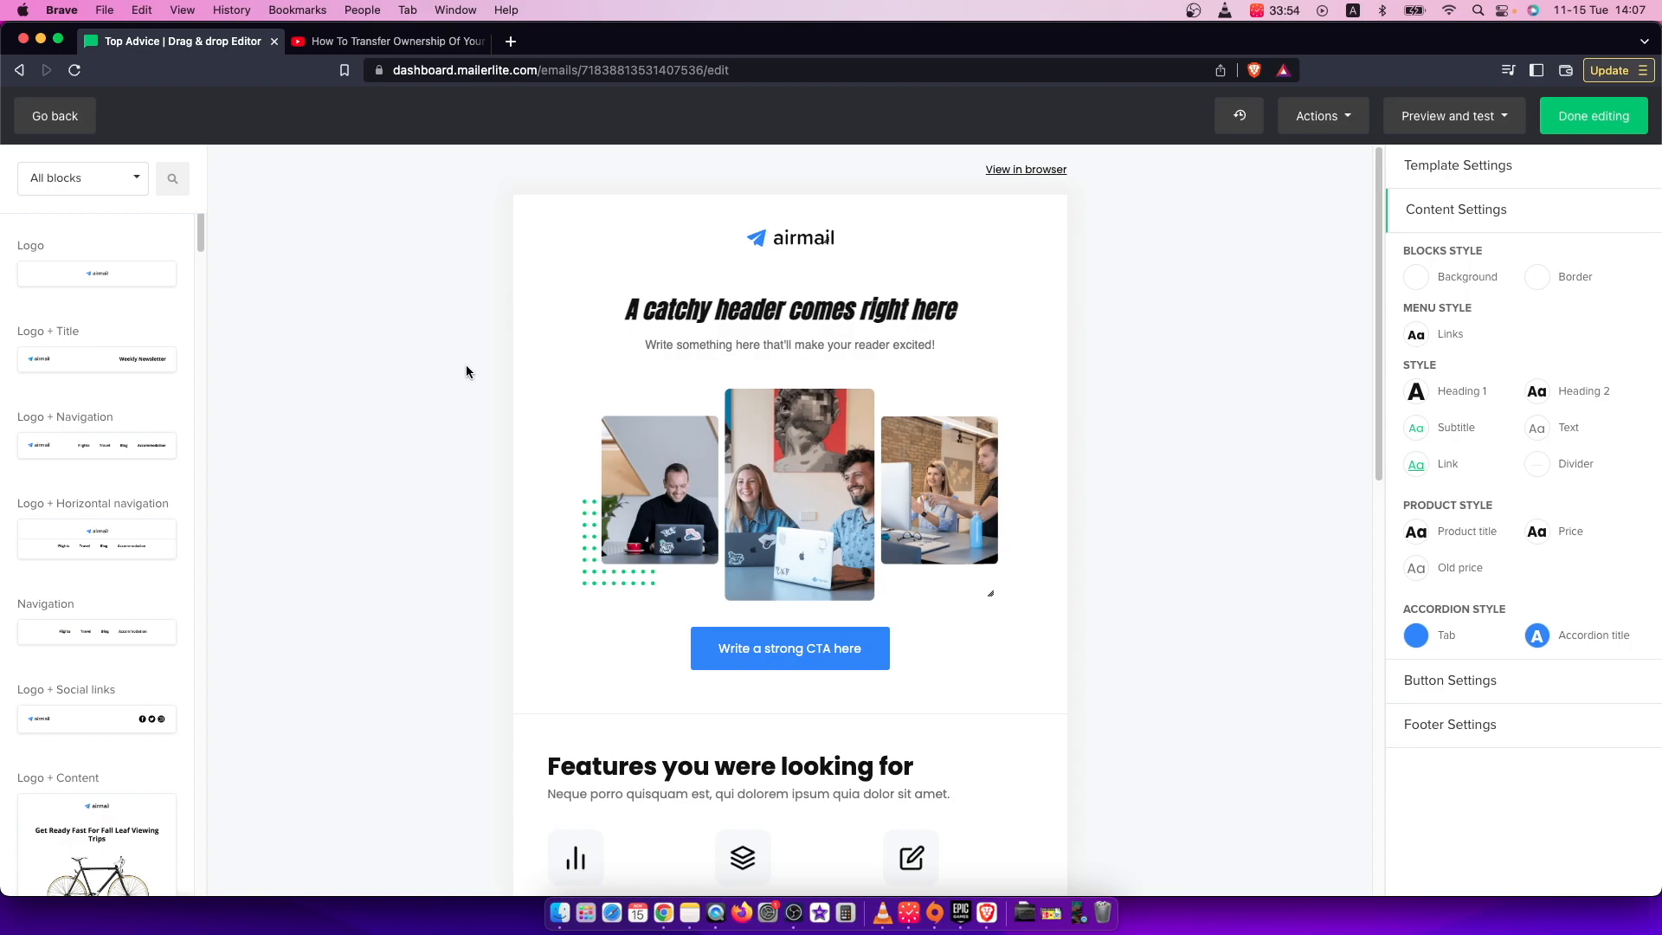
mouse_move(190, 244)
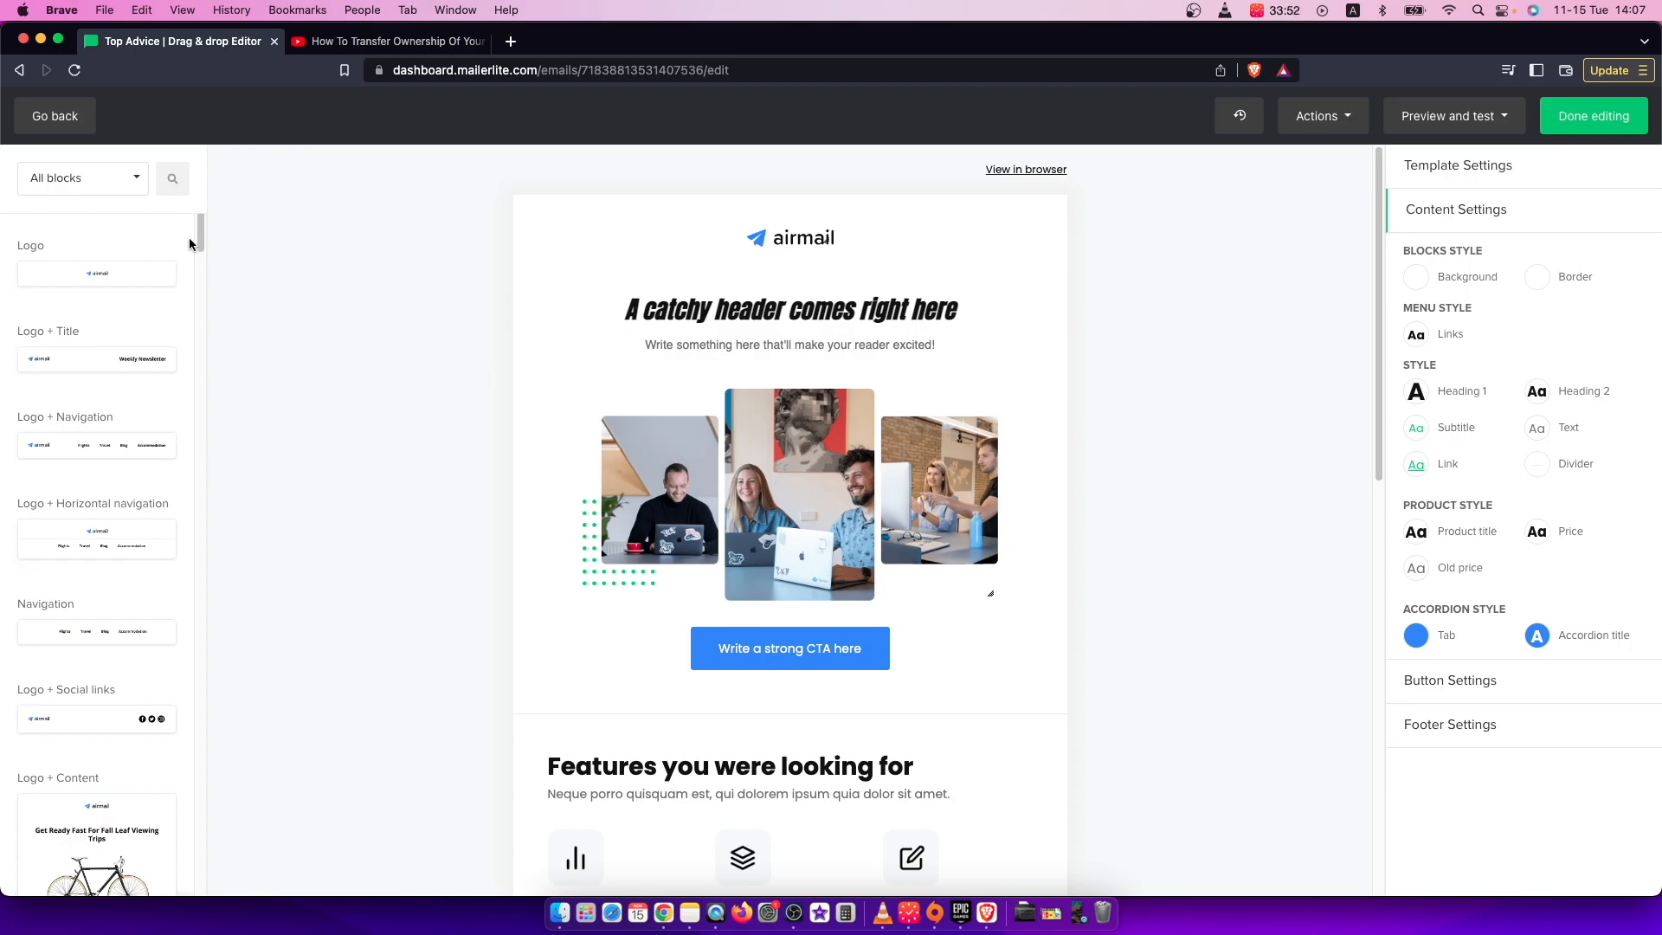
mouse_move(95, 201)
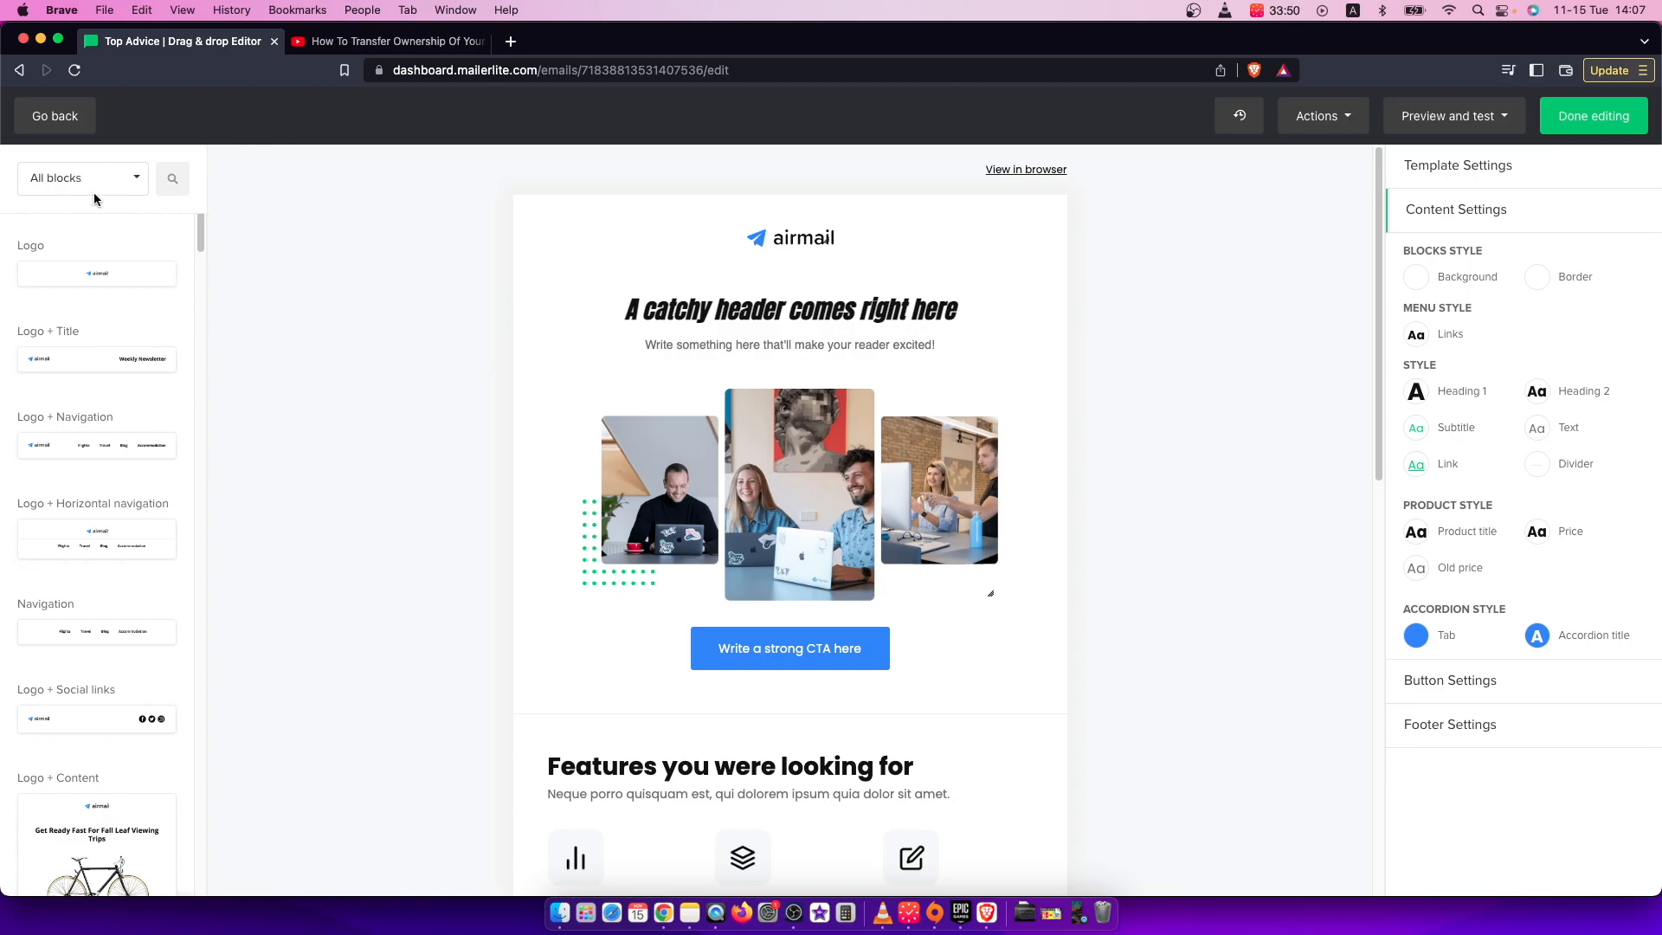
click(81, 176)
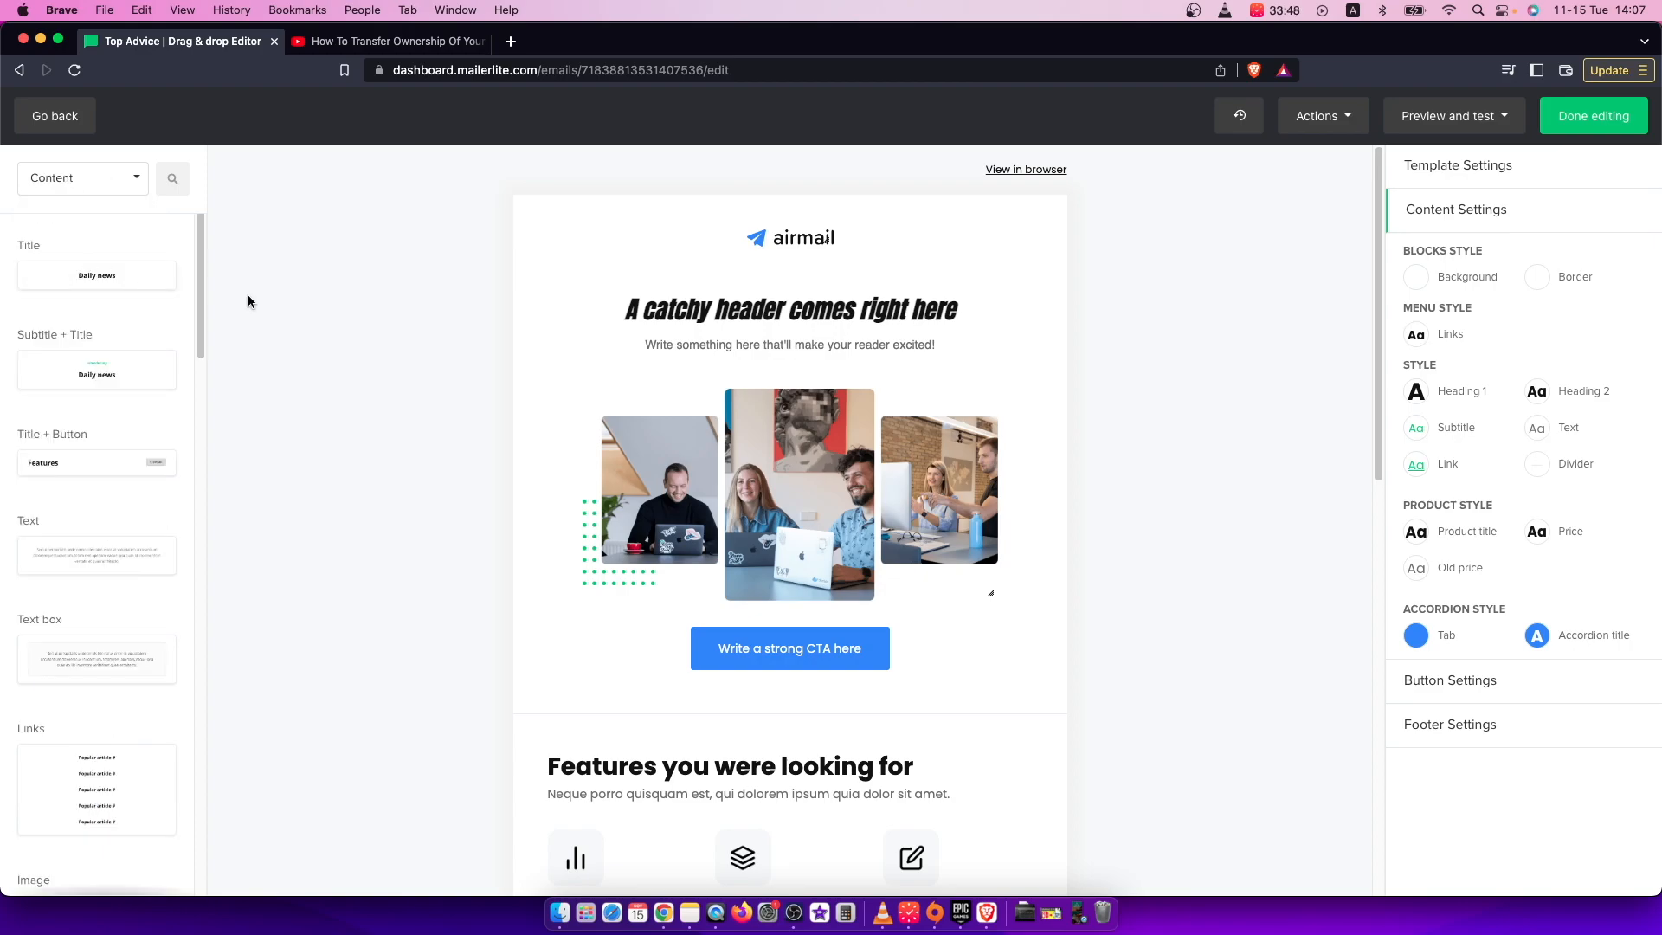
scroll(down, 3)
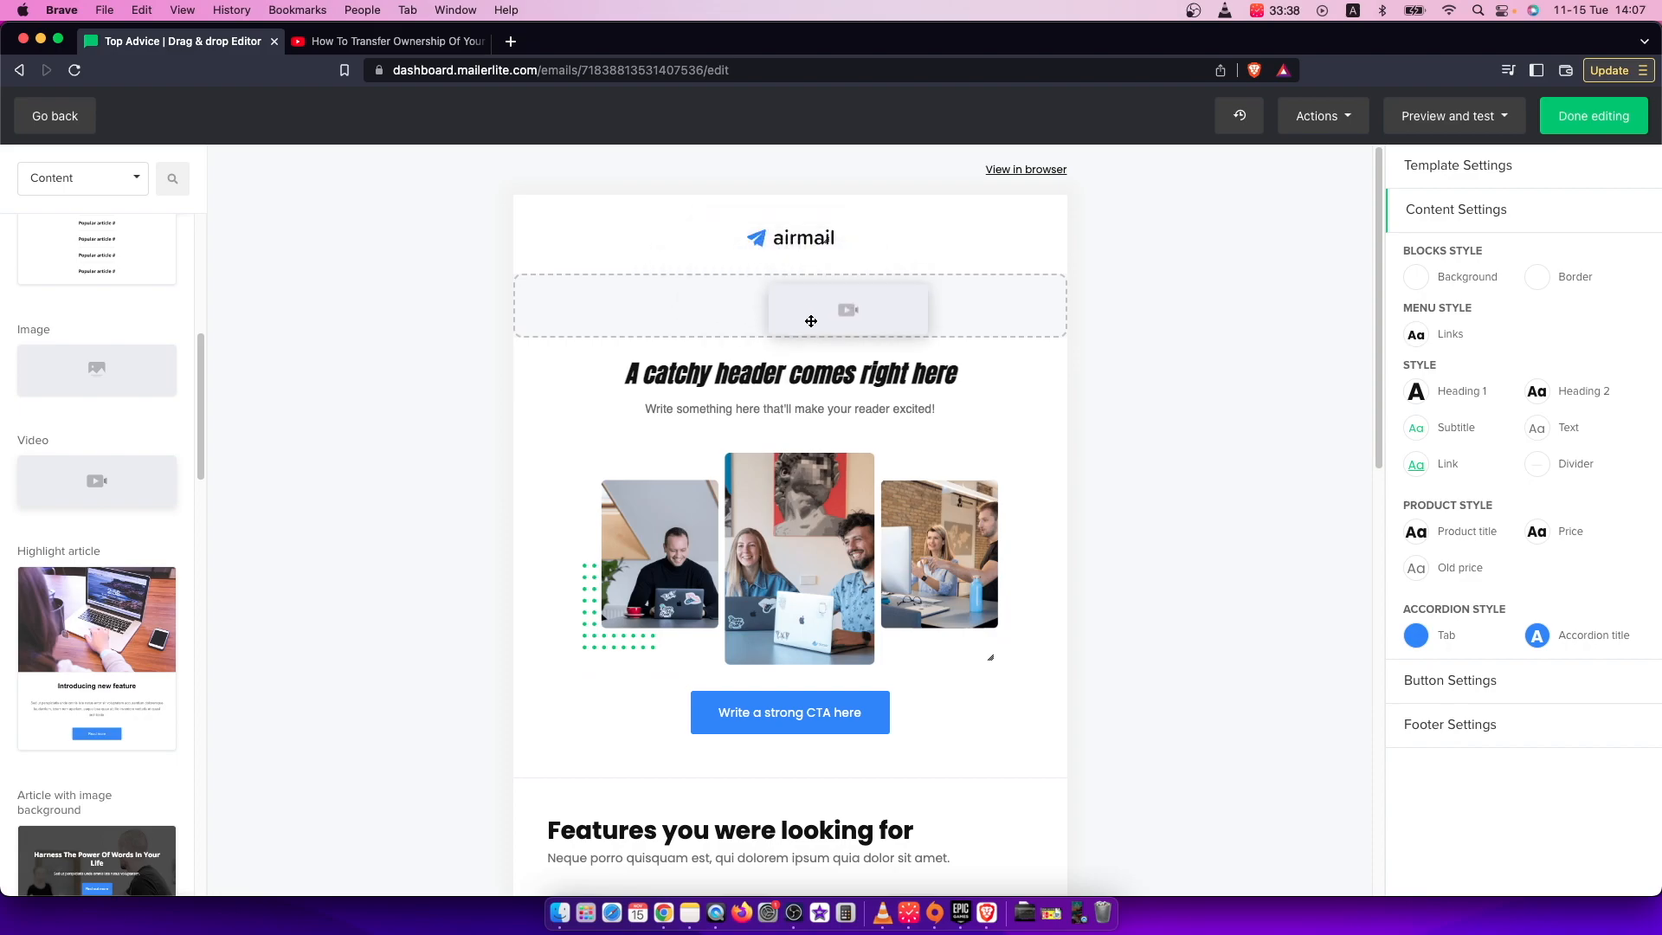
mouse_move(755, 319)
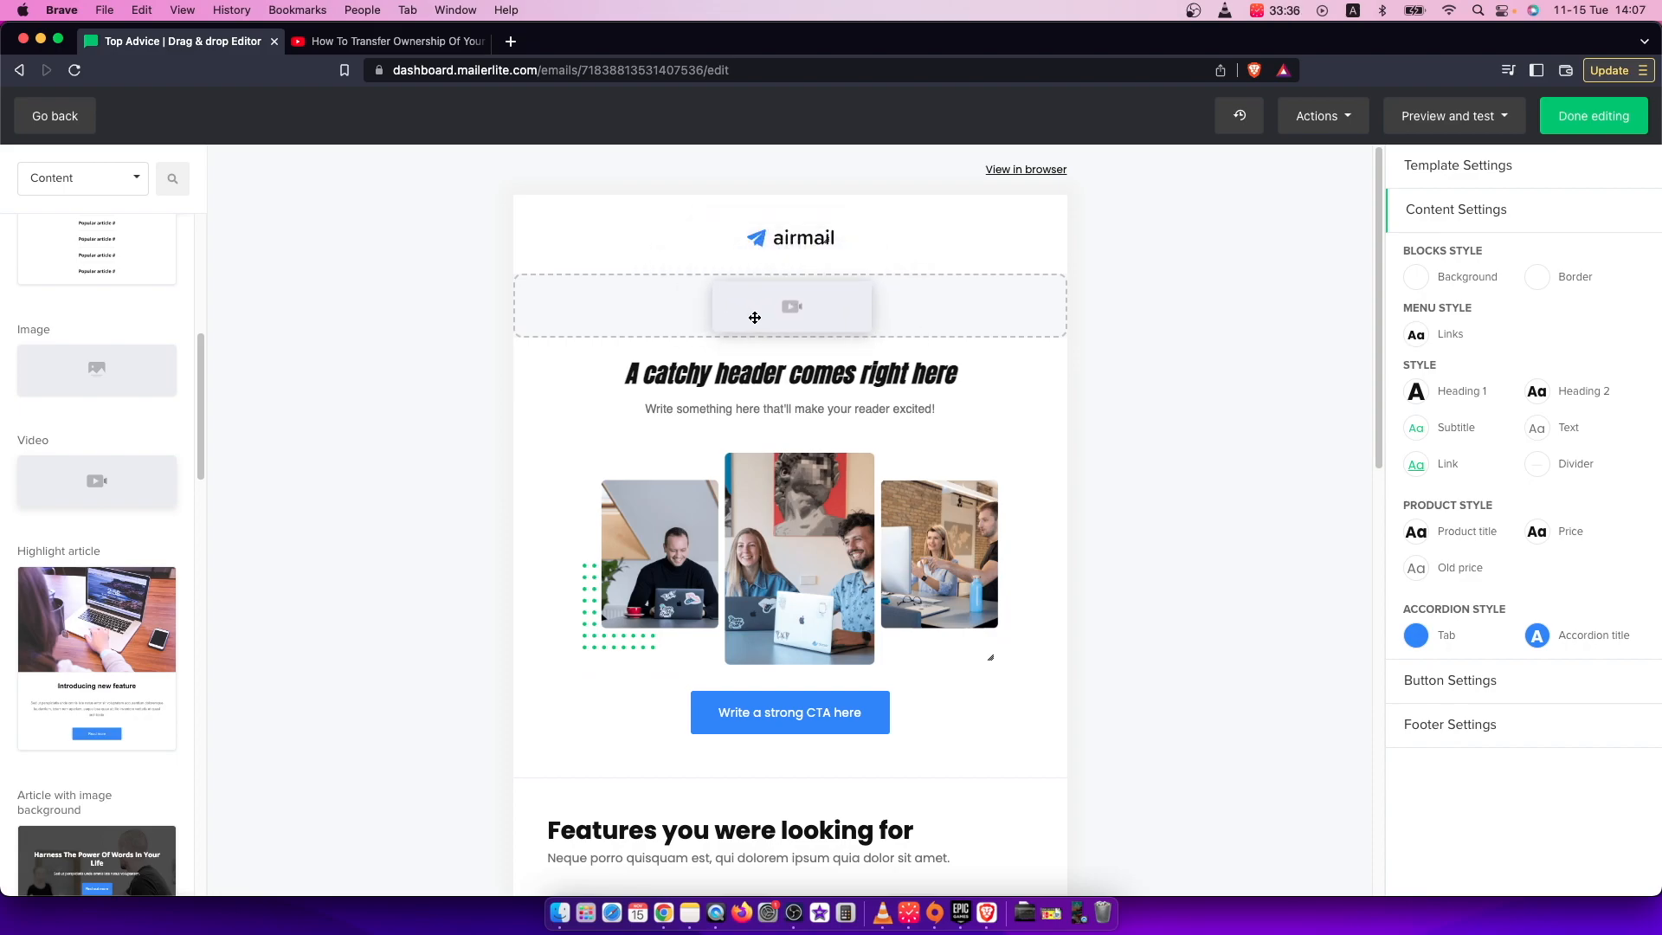
Step: Place the Video block under the airmail logo and copy the YouTube tab's URL for it
click(789, 306)
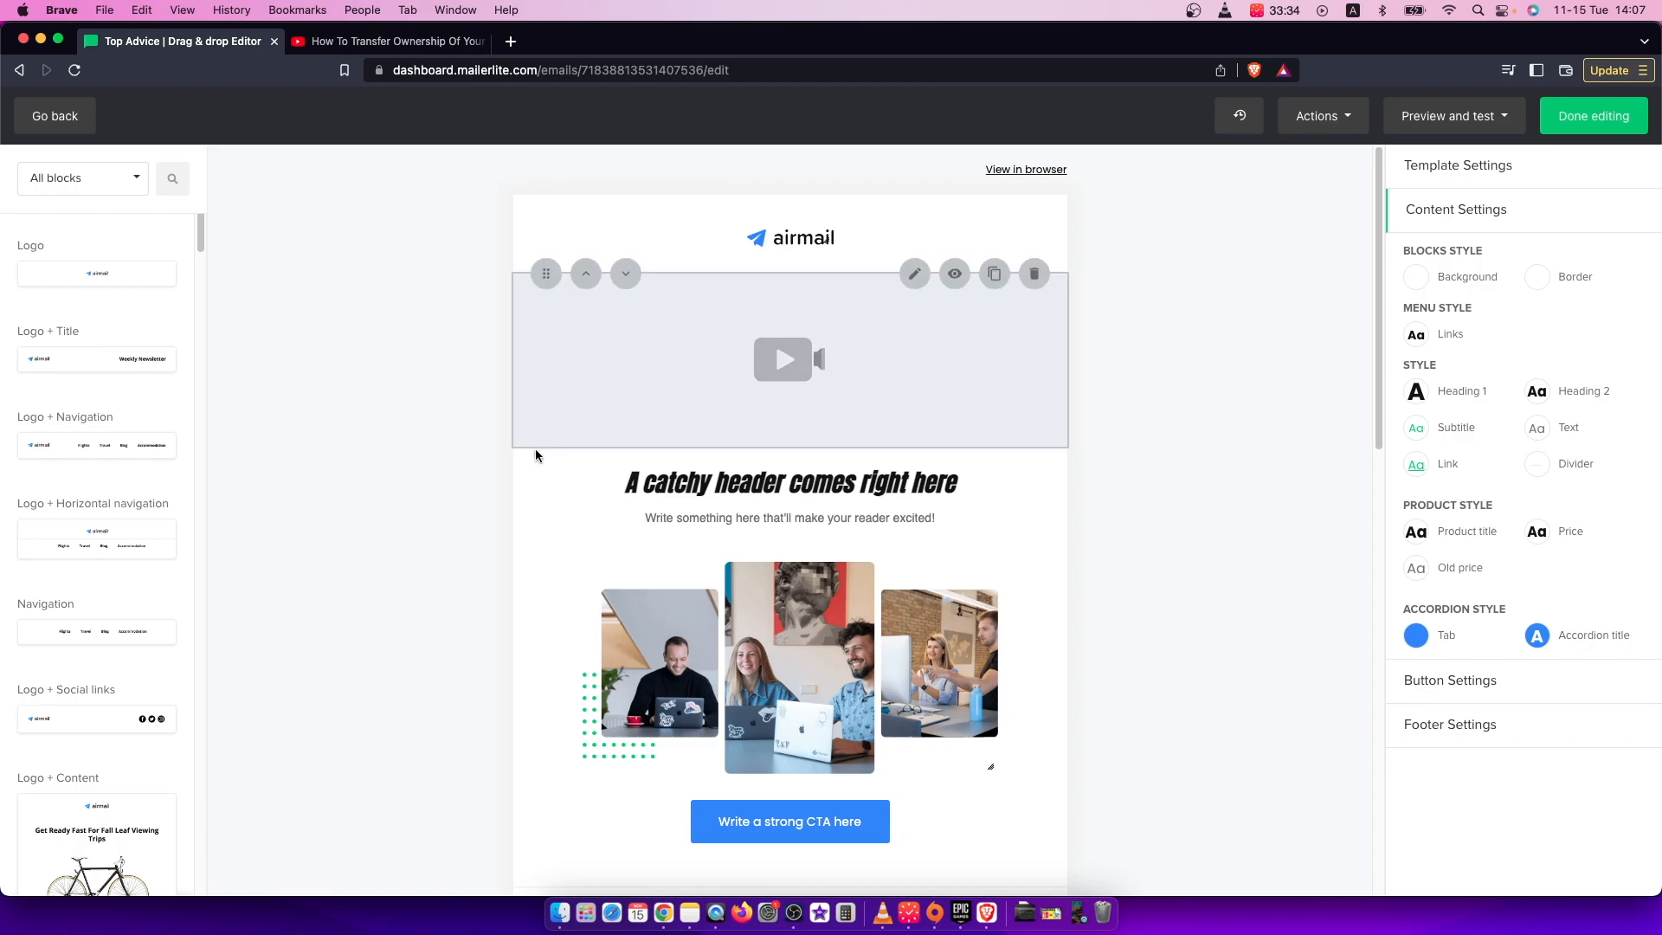
mouse_move(784, 360)
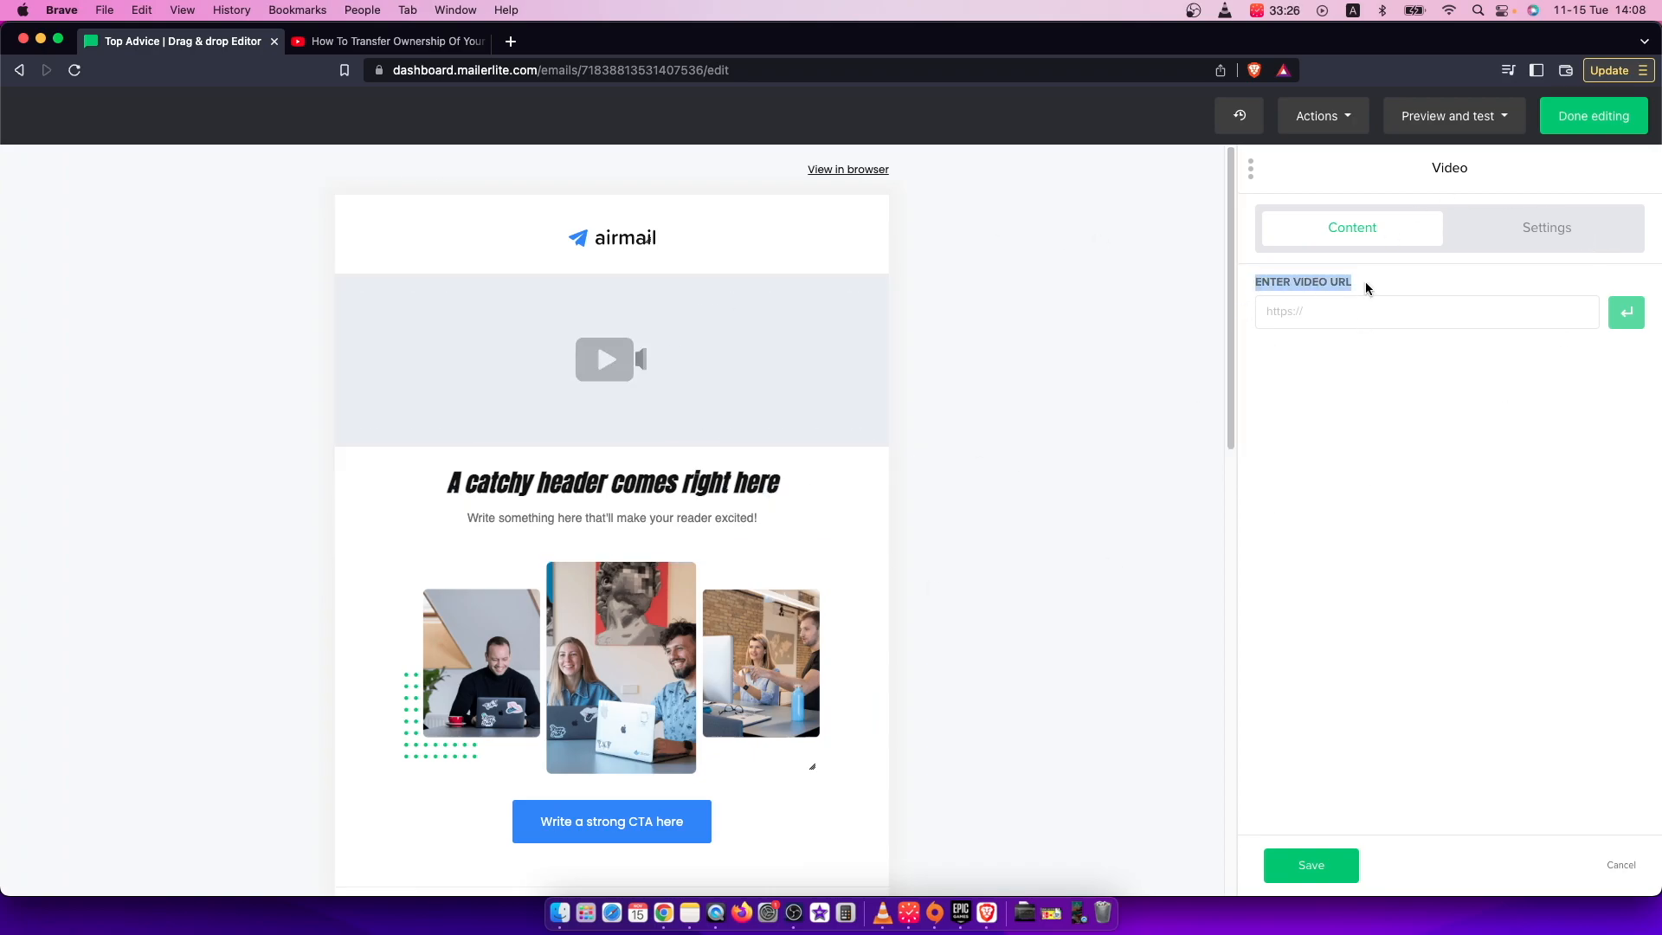
right_click(412, 69)
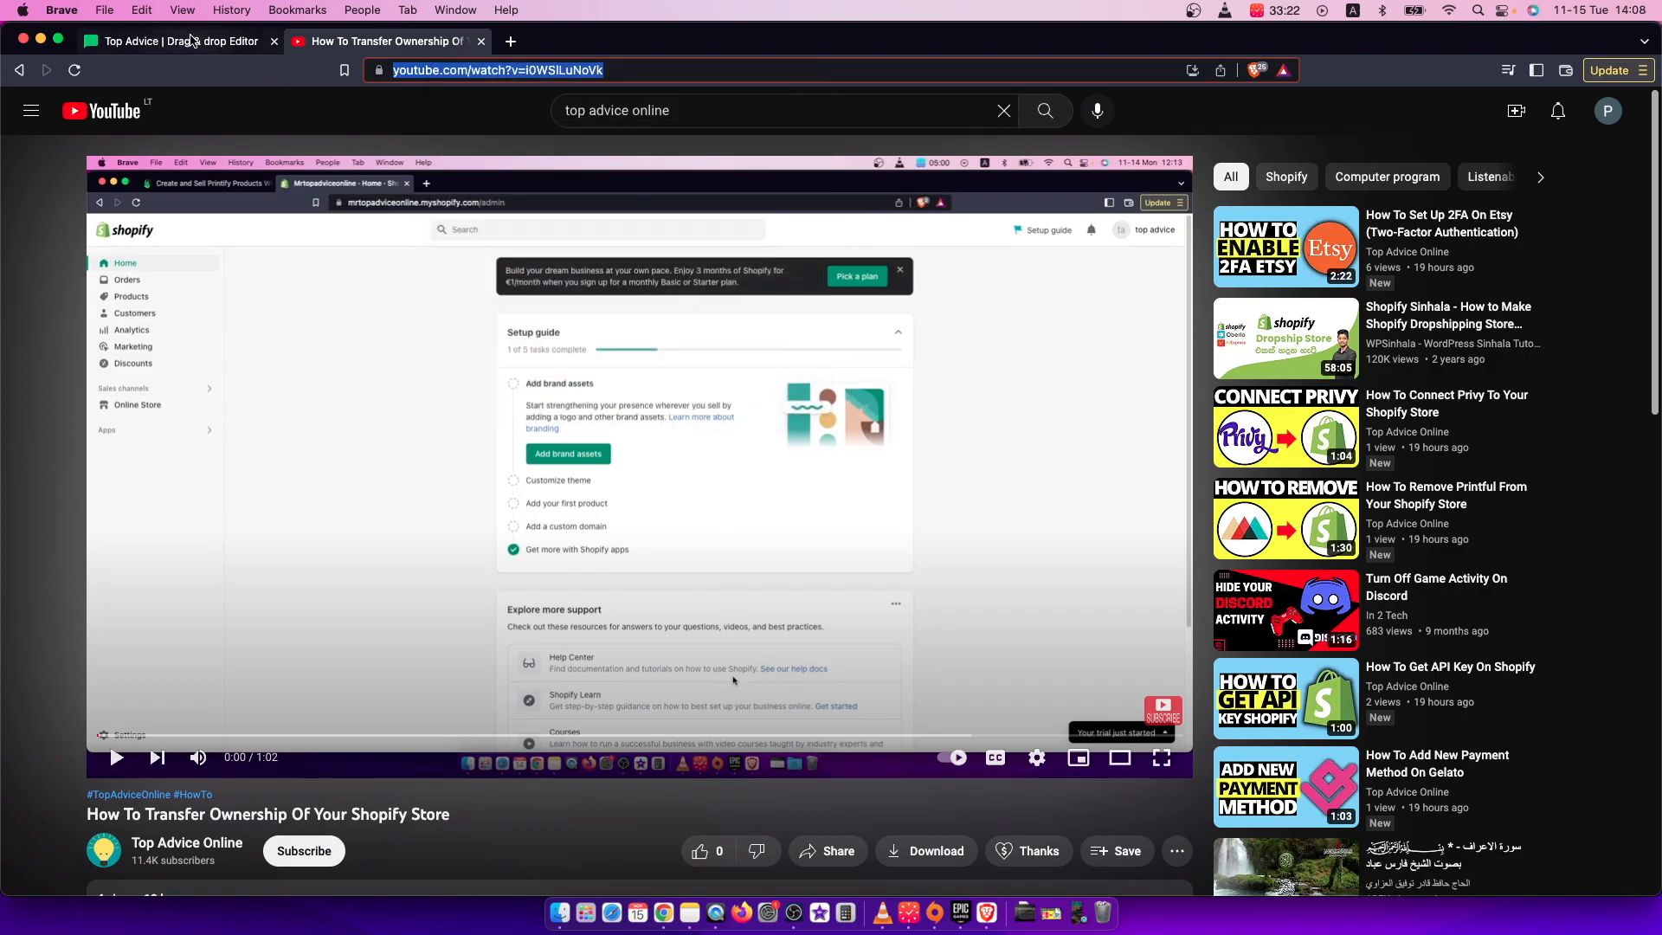
click(175, 41)
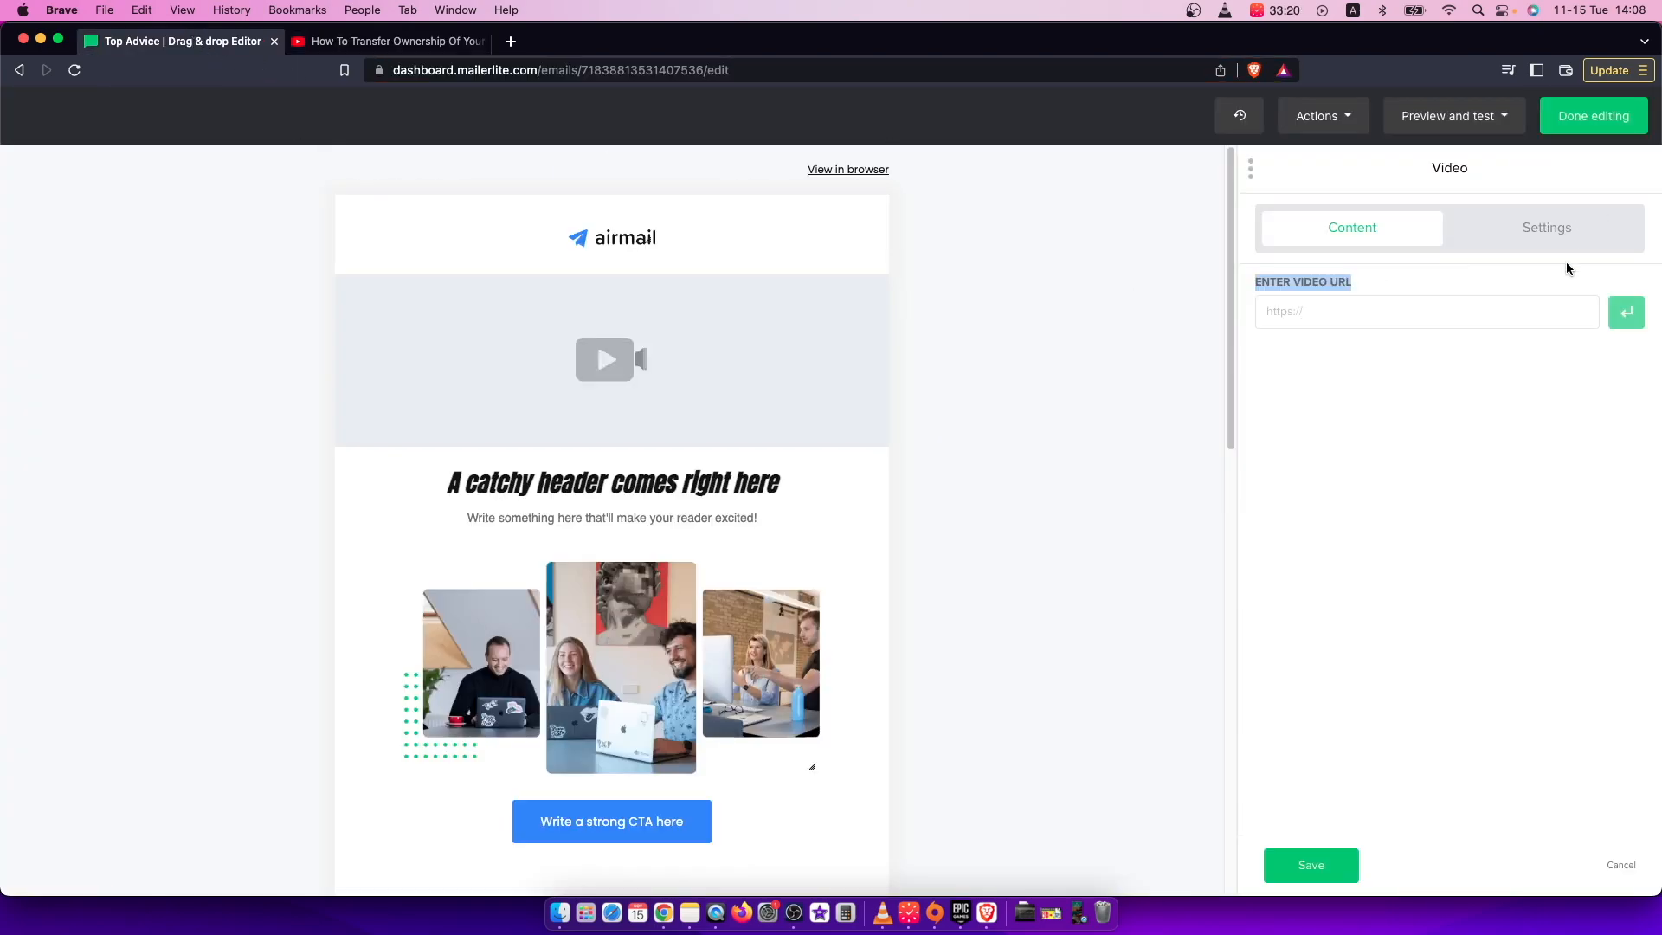
text(https://www.youtube.com/watch?v=i0WSlLuNoVk)
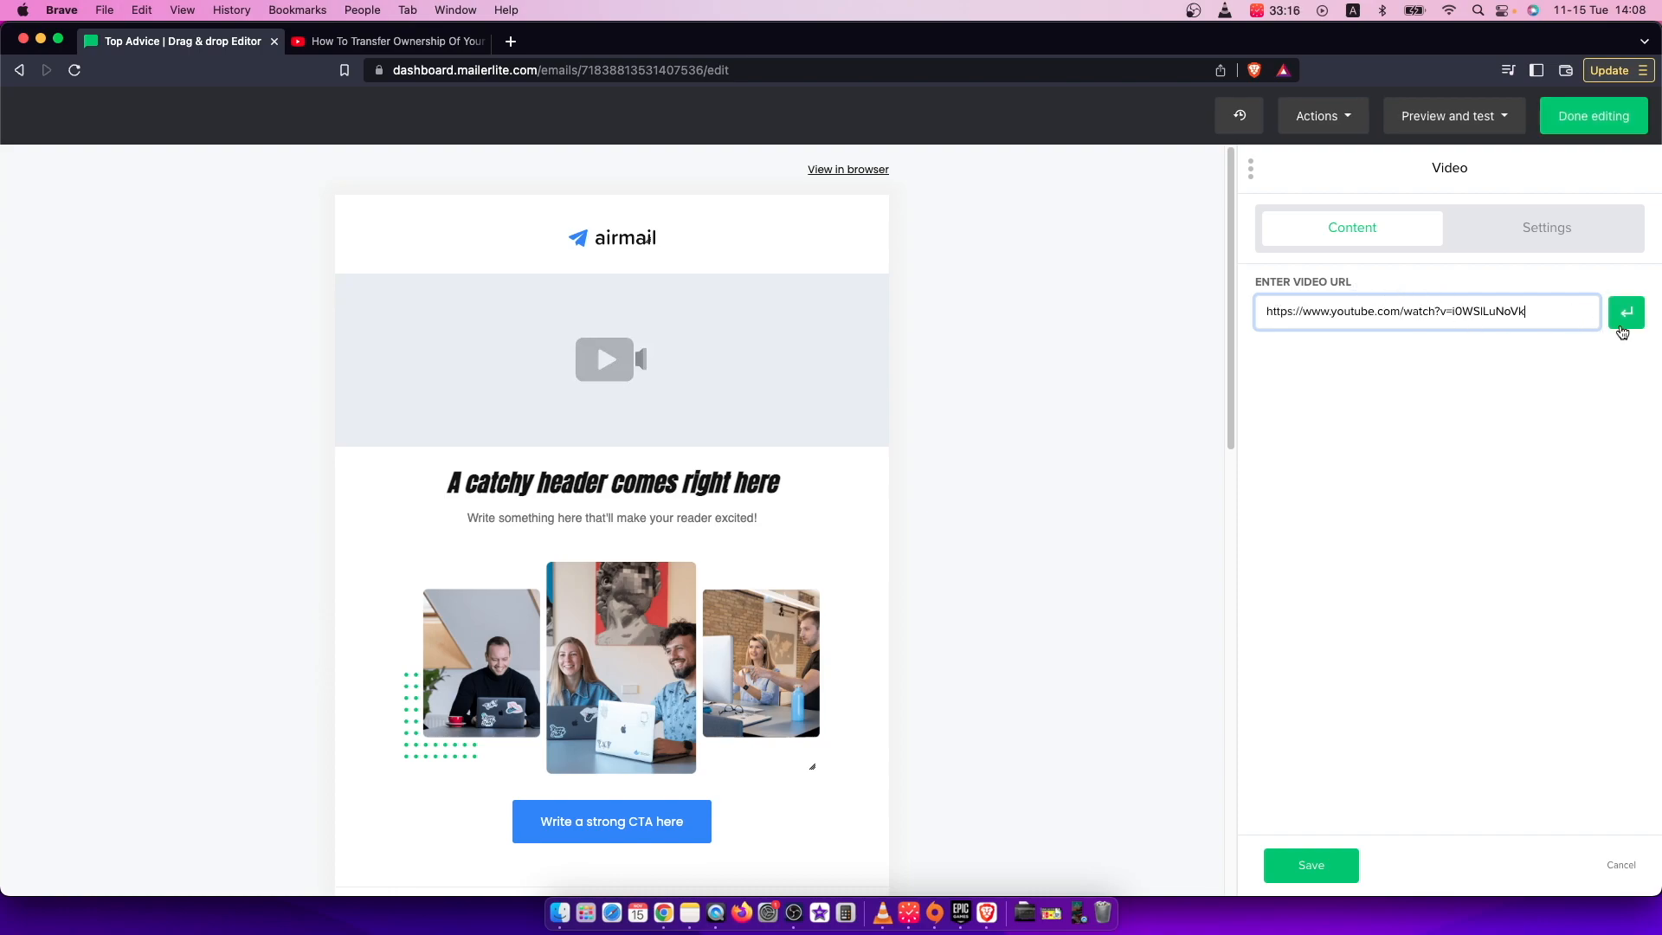
click(1625, 310)
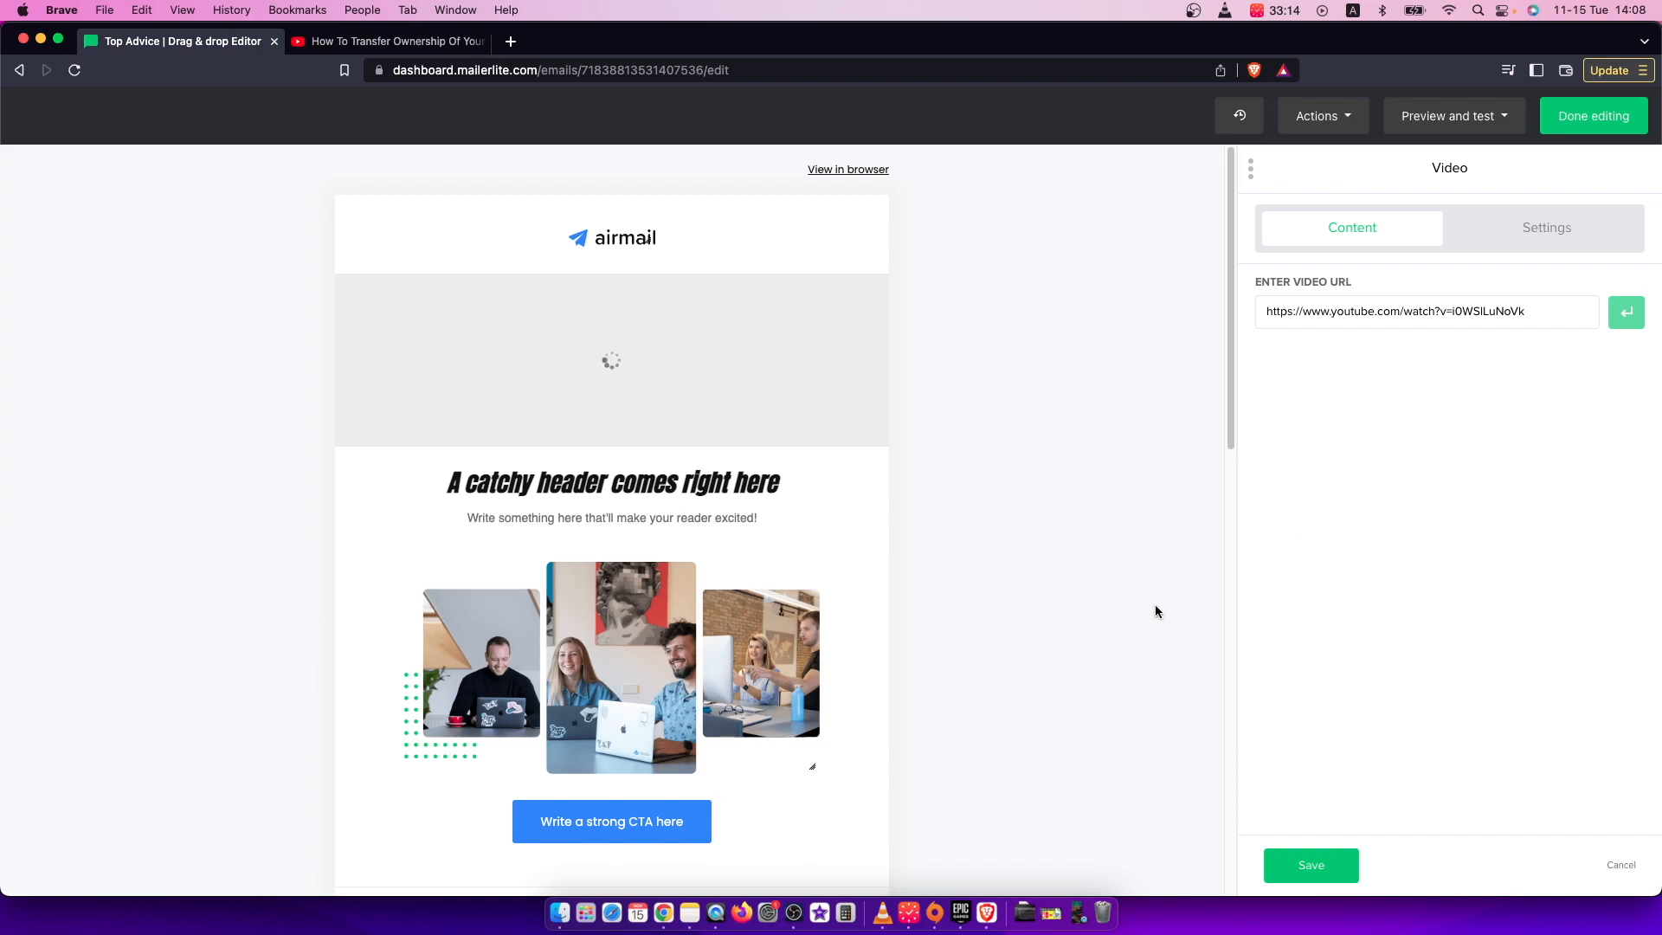
mouse_move(659, 333)
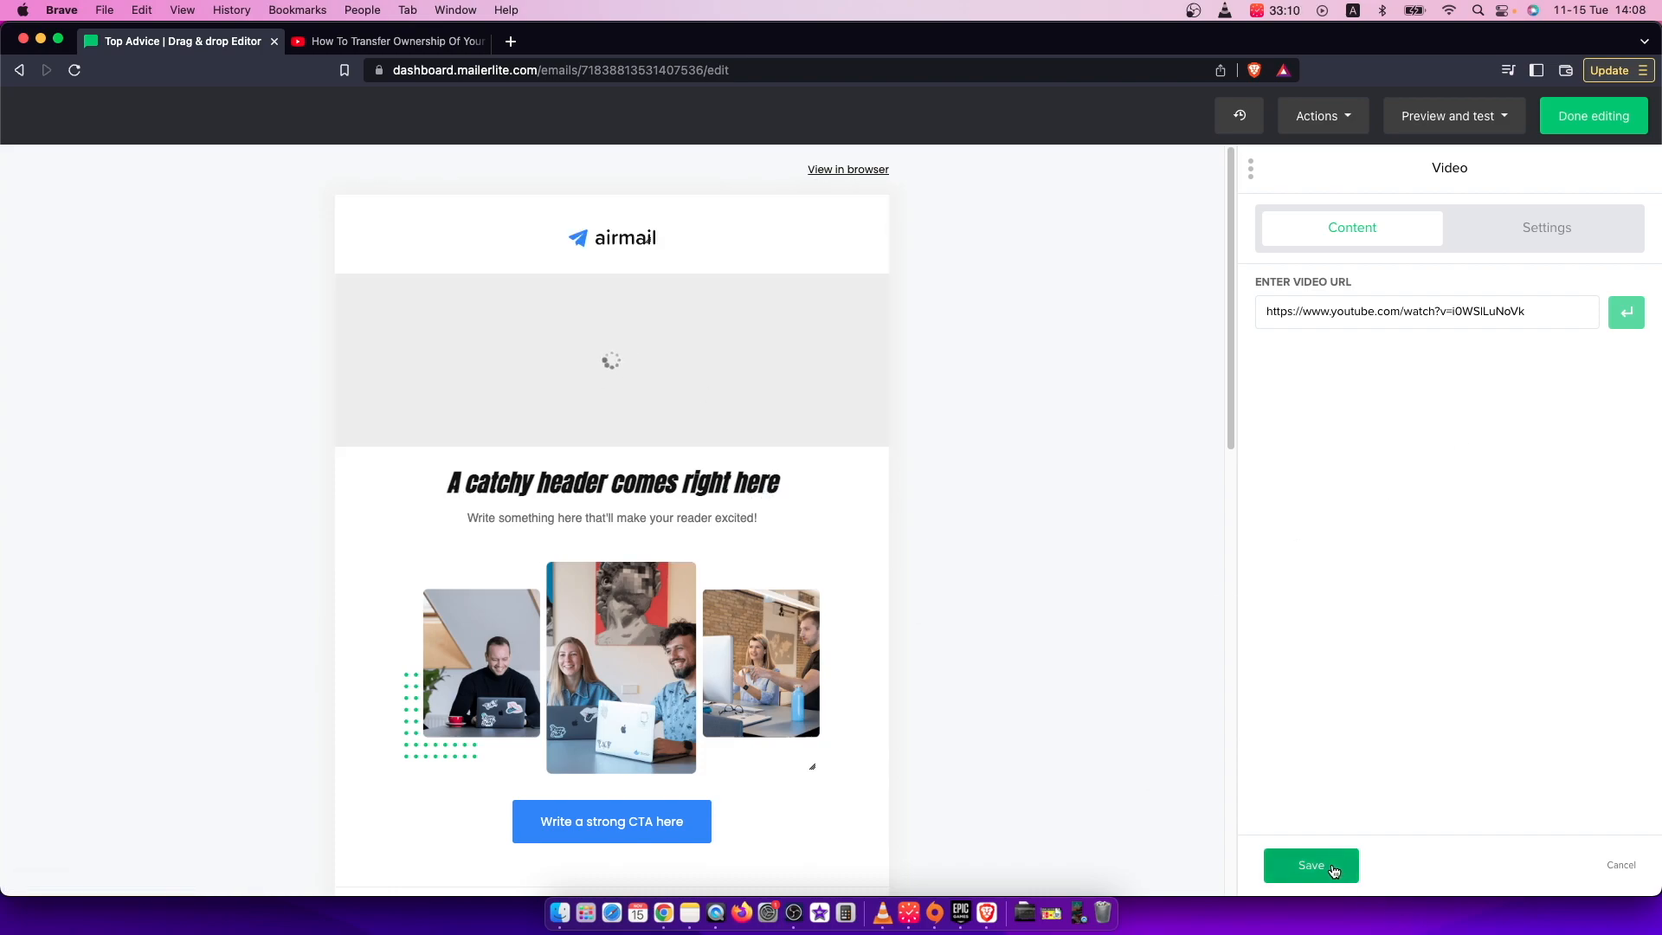
Step: Save the video block settings so the linked video sits at the top of the email
click(1310, 865)
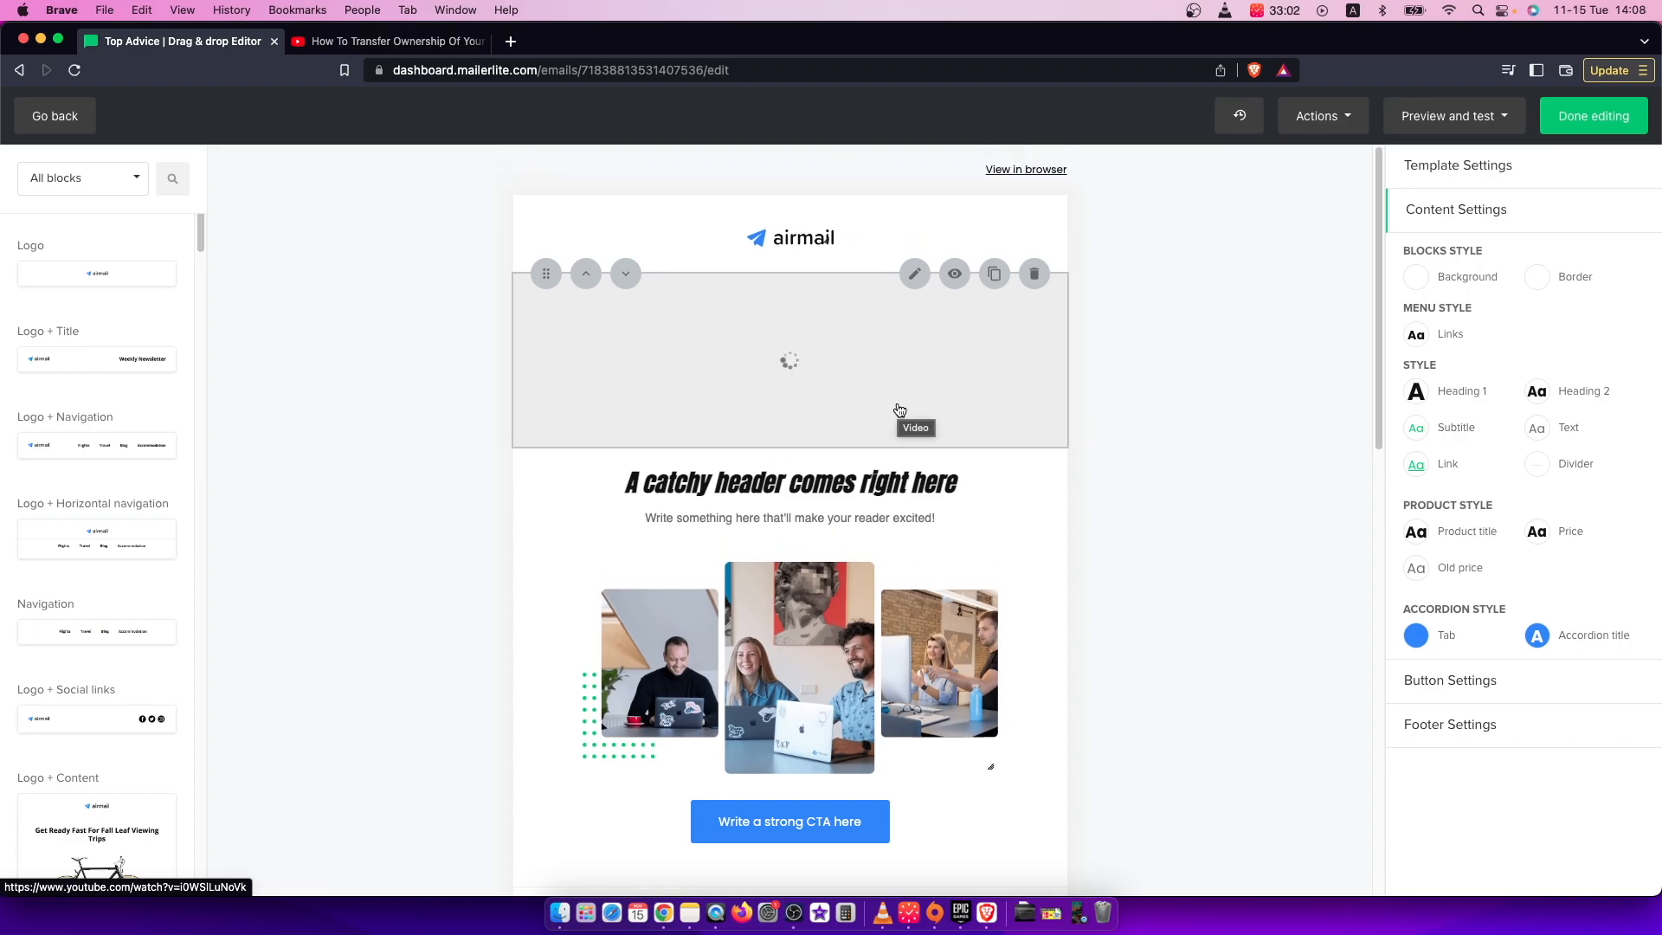
mouse_move(834, 405)
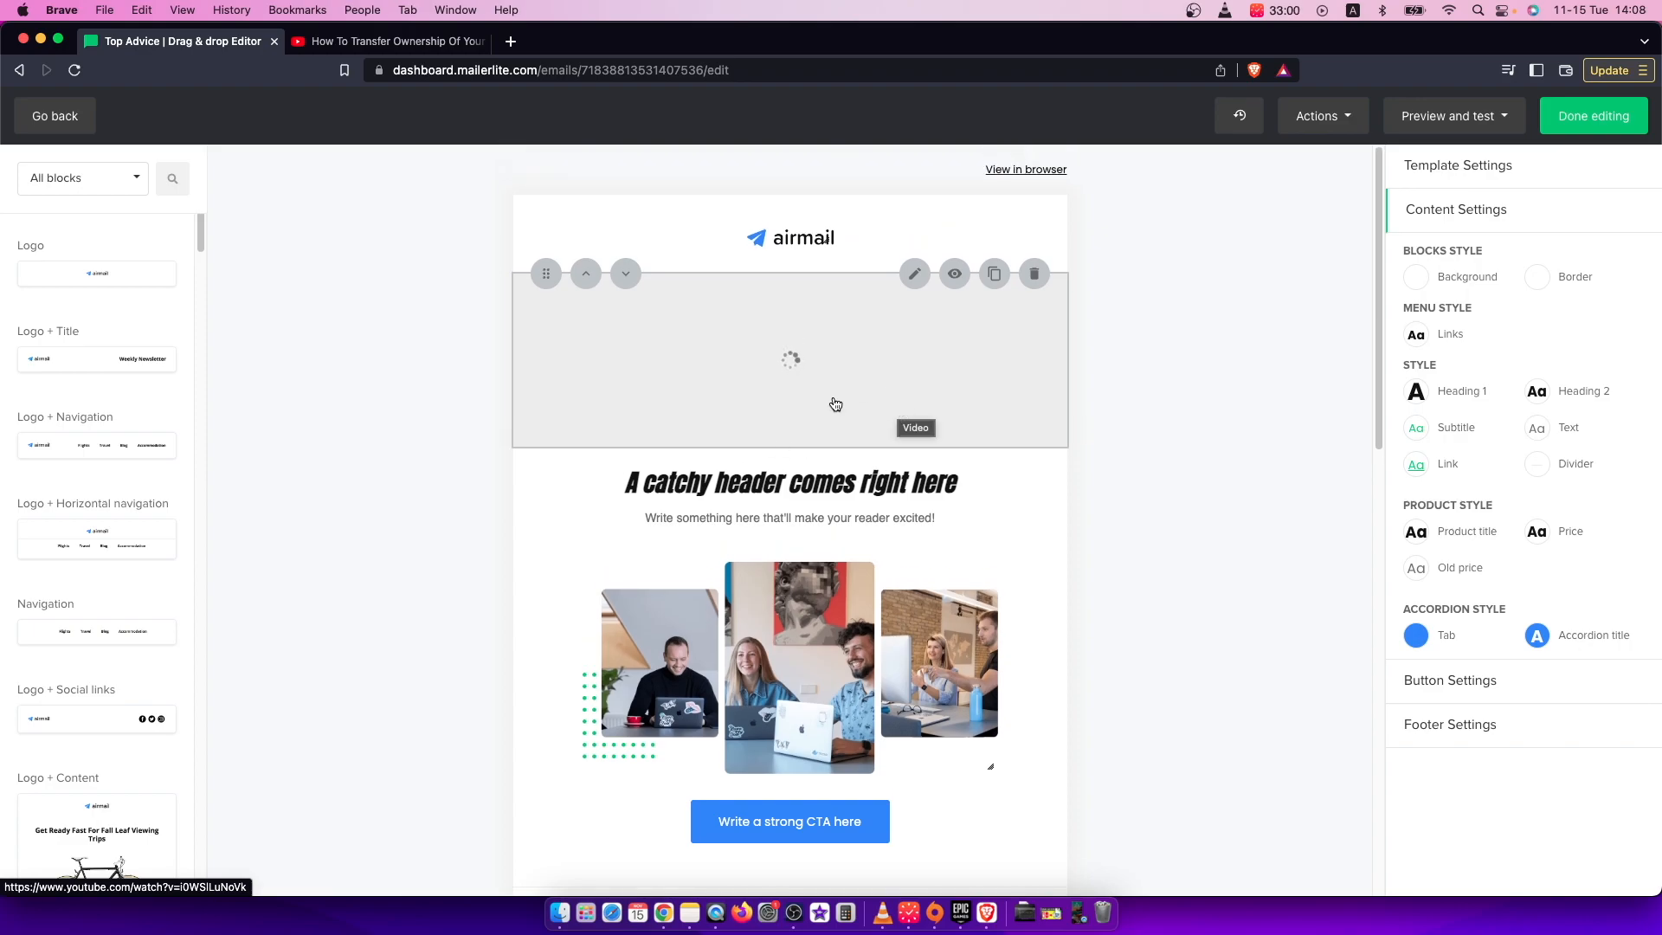
mouse_move(798, 426)
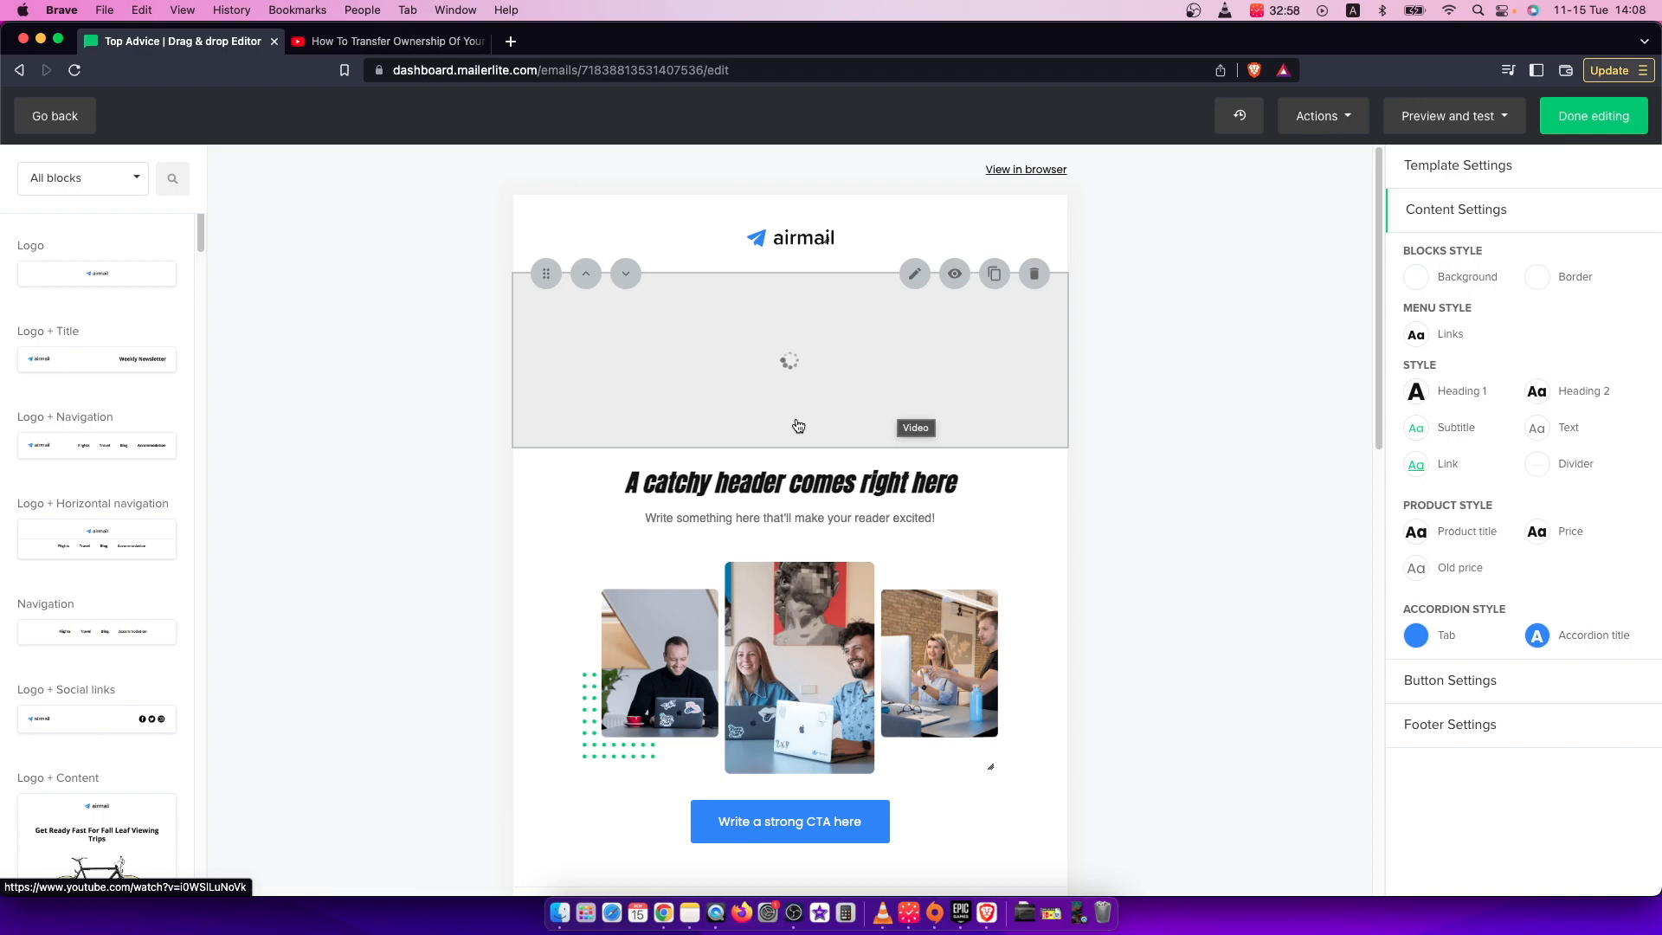